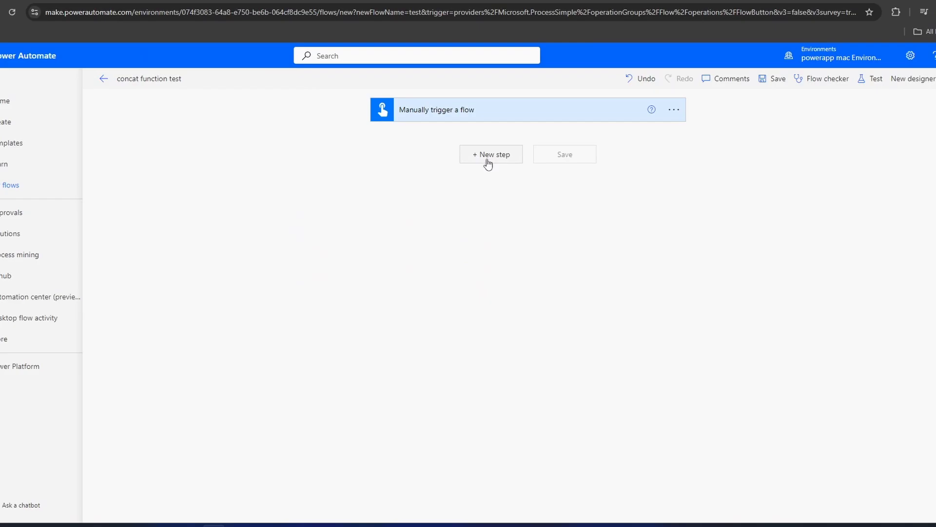
- Search 'compose' and add the Compose data operation as a new step after the trigger
left_click(490, 154)
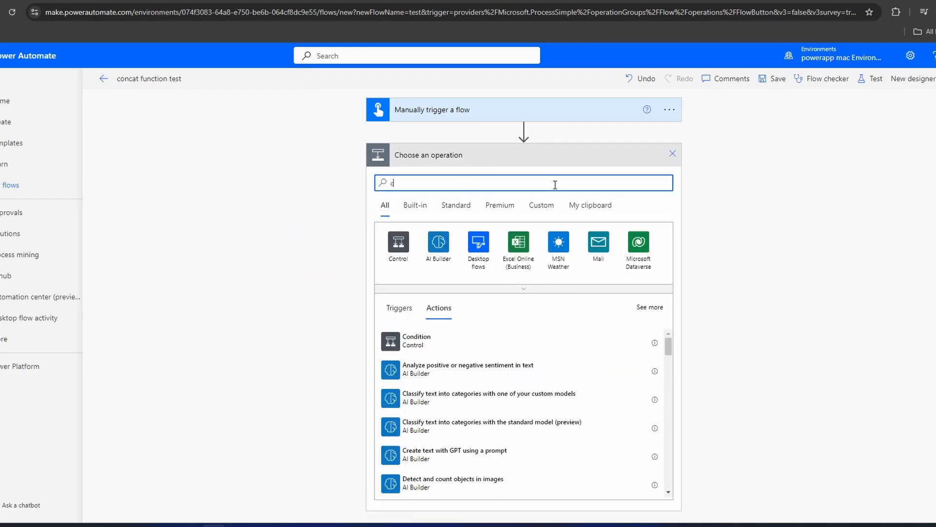
type("ompose")
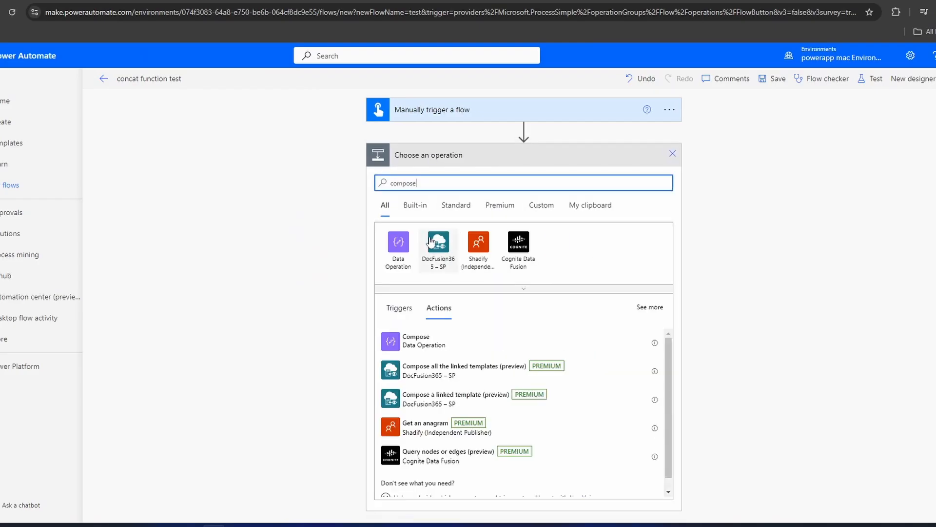
left_click(415, 340)
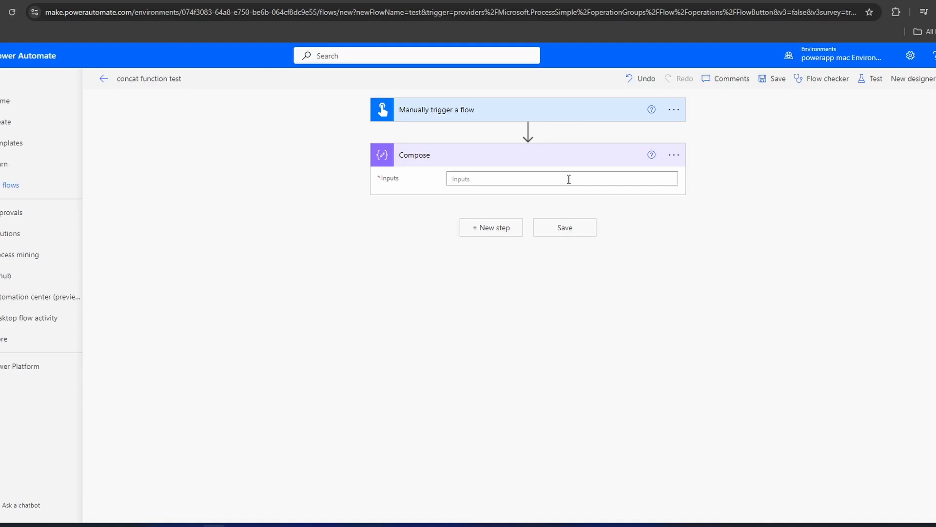
- Enter concat('string one', 'string two') in the Compose Inputs expression editor
left_click(560, 178)
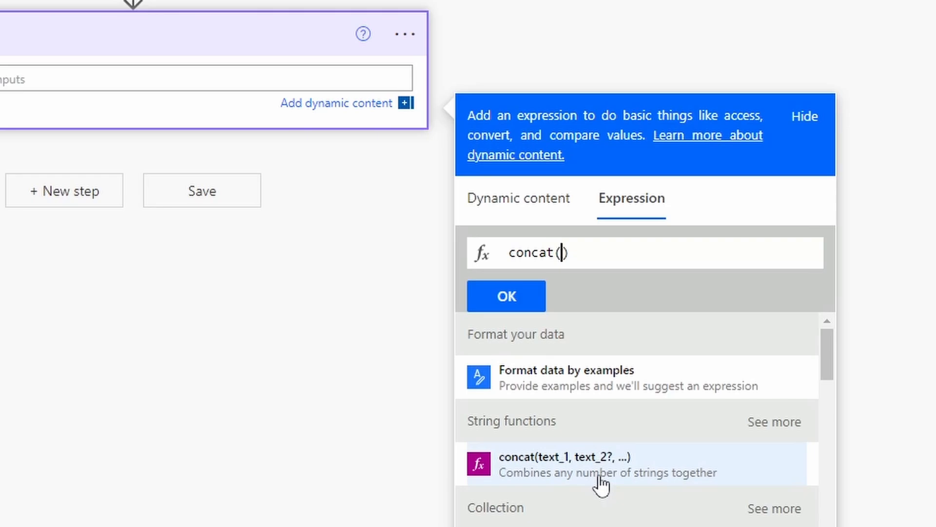
mouse_move(590, 291)
type("'")
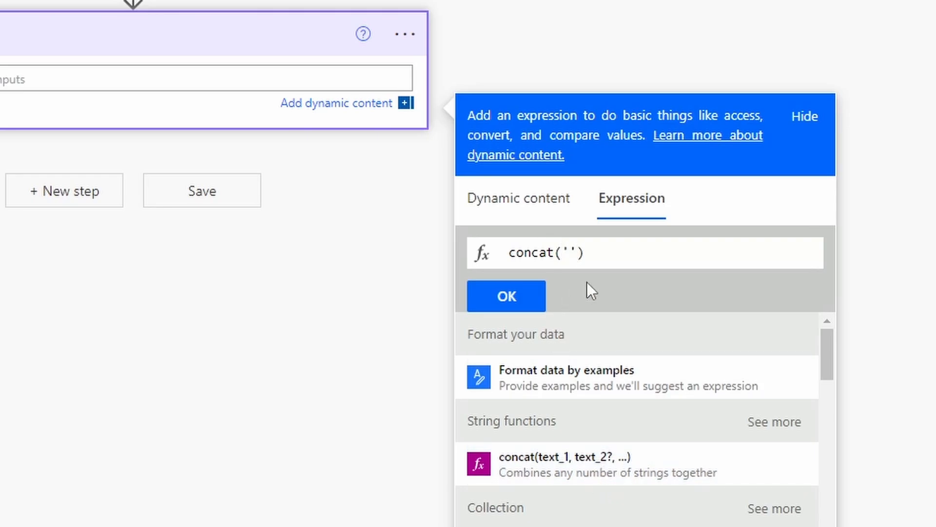
type("string")
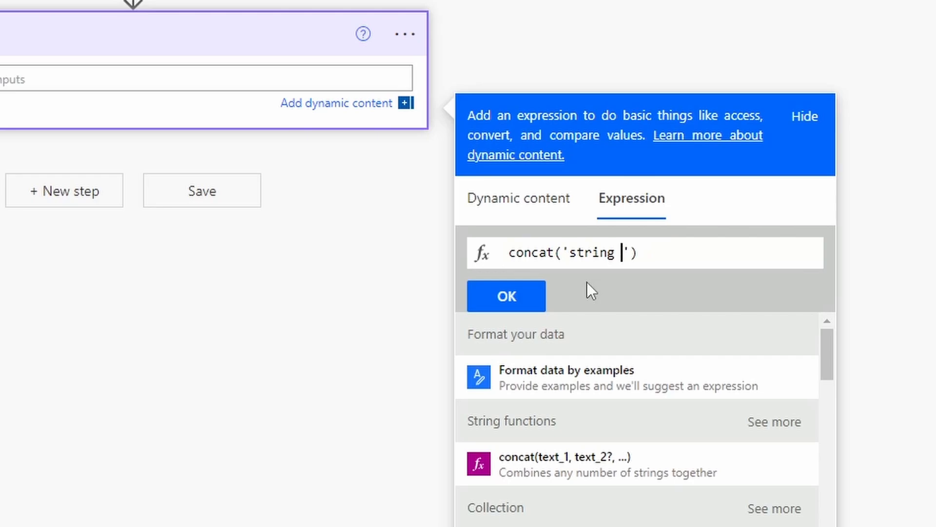
type("one")
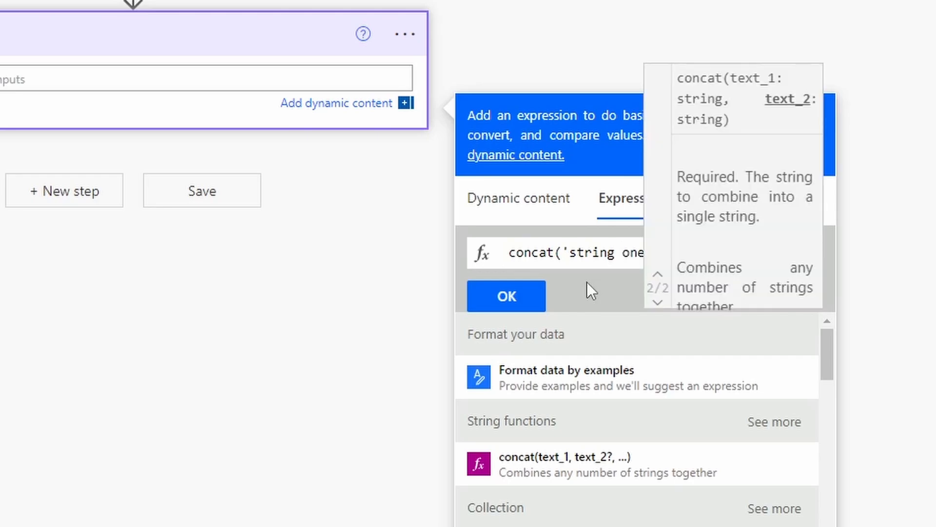
type("'string two')")
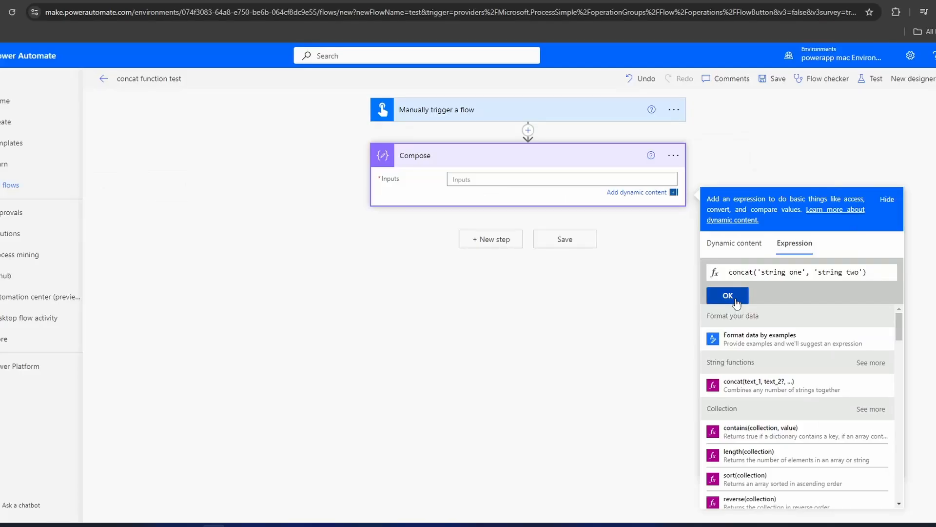
- Insert the concat expression and test-run the flow, giving 'string onestring two'
left_click(726, 296)
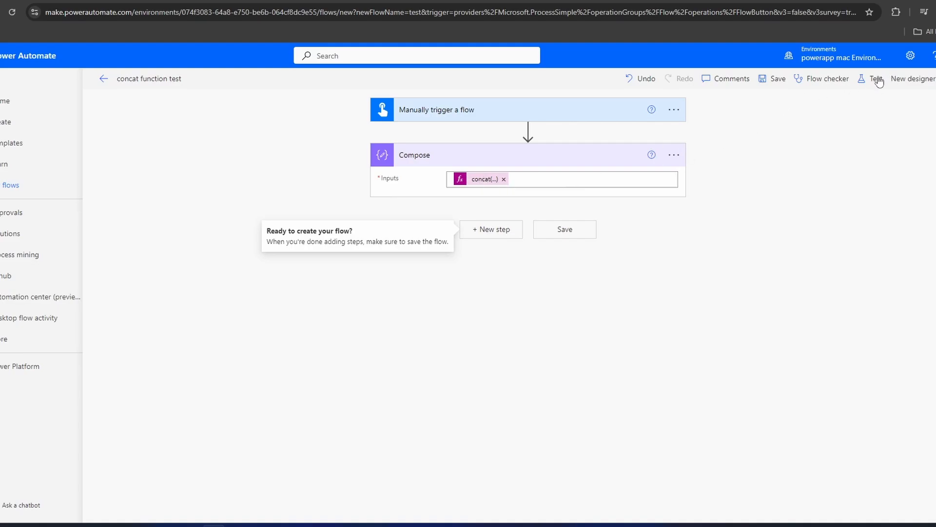
left_click(876, 78)
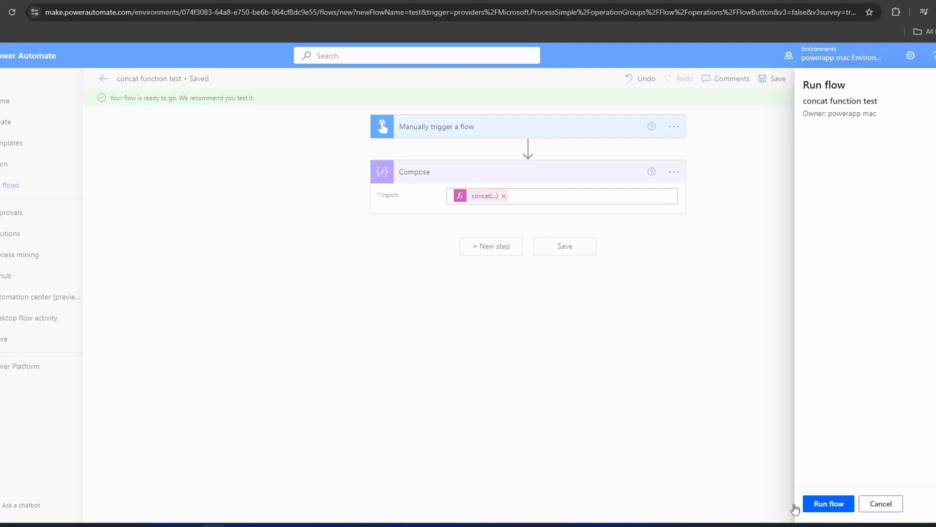
left_click(880, 504)
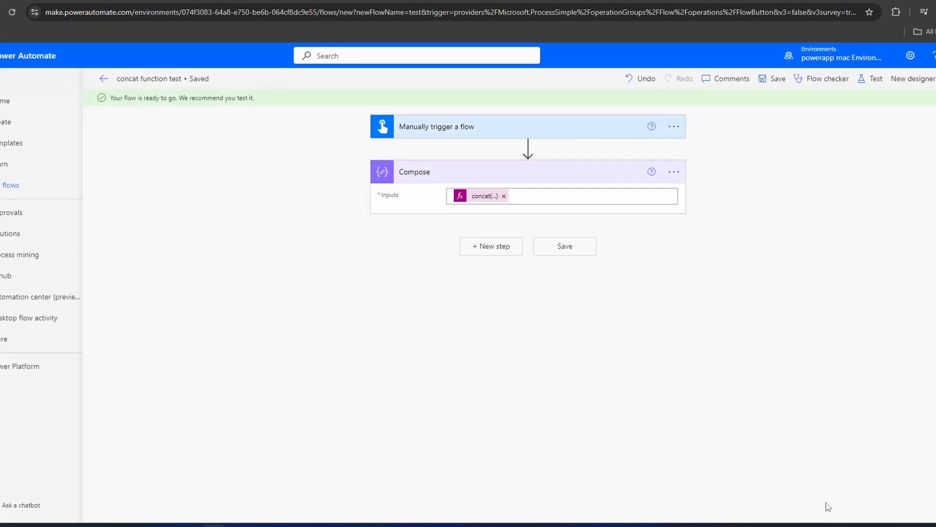
left_click(874, 78)
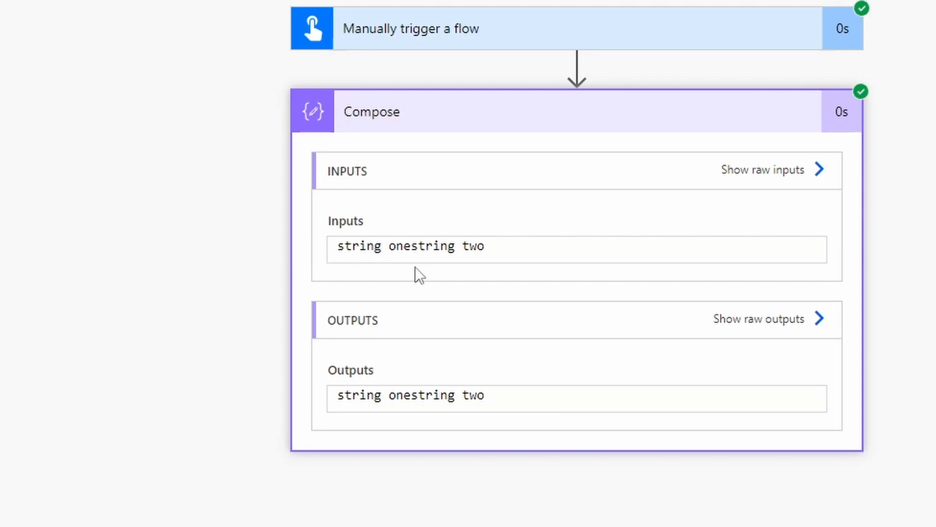
left_click(410, 246)
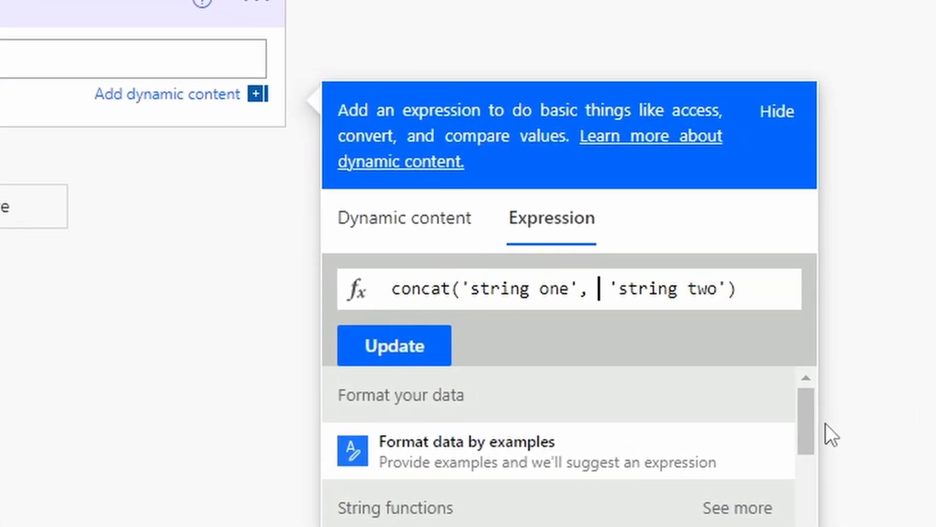
- Update the expression to concat('string one', ' ', 'string two')
type("',")
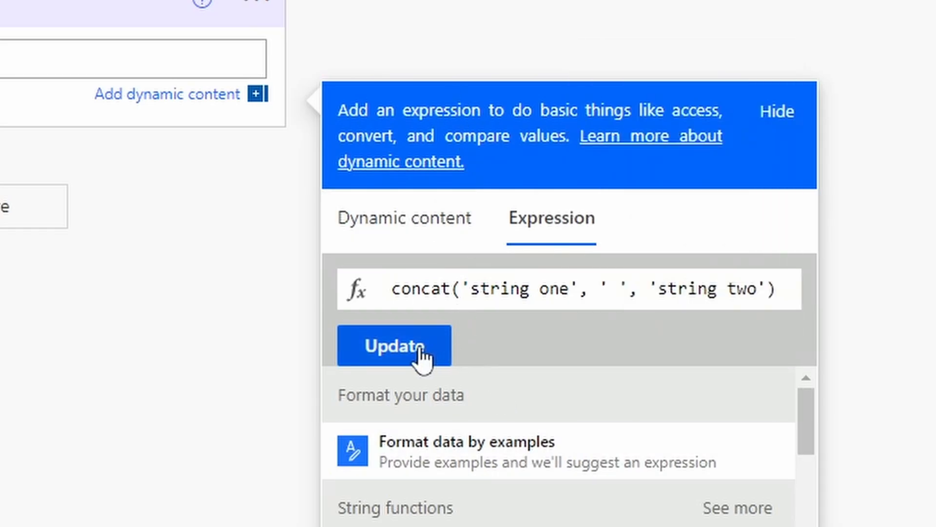
left_click(393, 345)
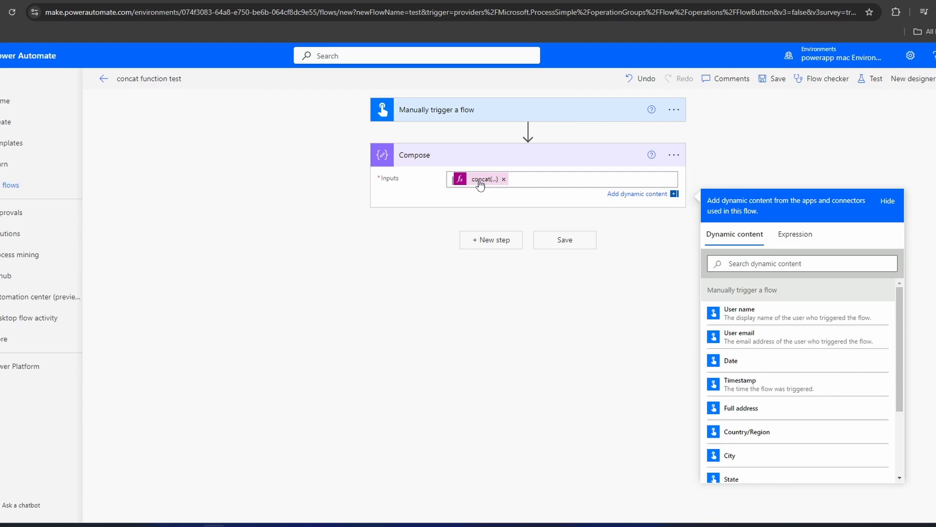
- Save the flow and run a second test of the spaced concat expression
left_click(874, 78)
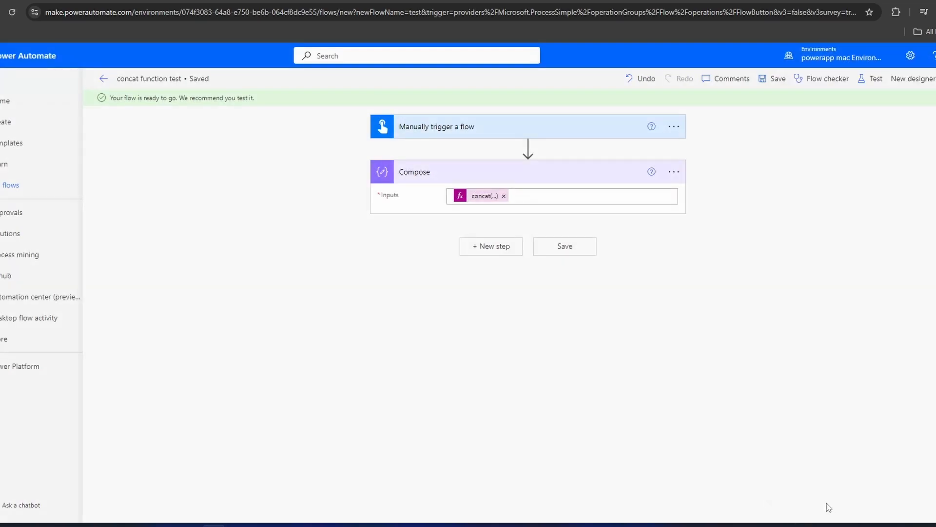
left_click(875, 78)
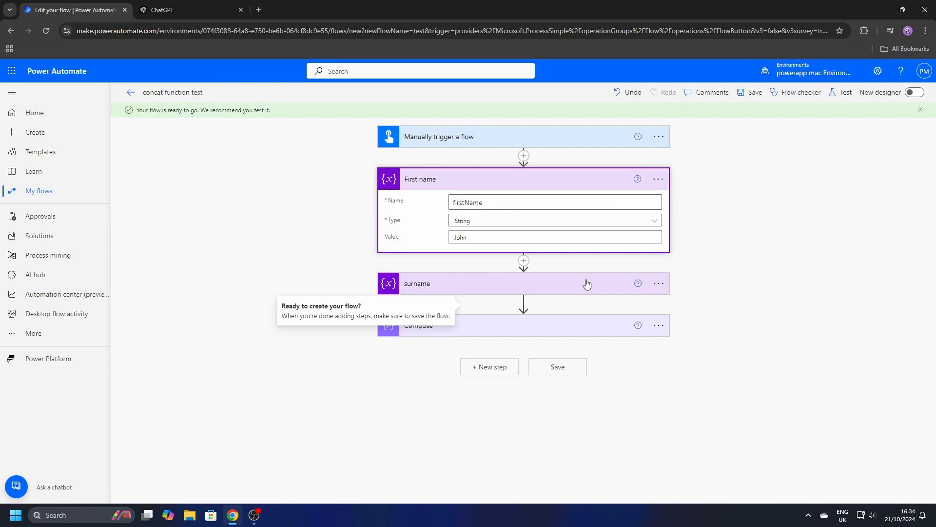
- Expand the surname variable holding 'Smith' and reopen the Compose concat expression
left_click(520, 283)
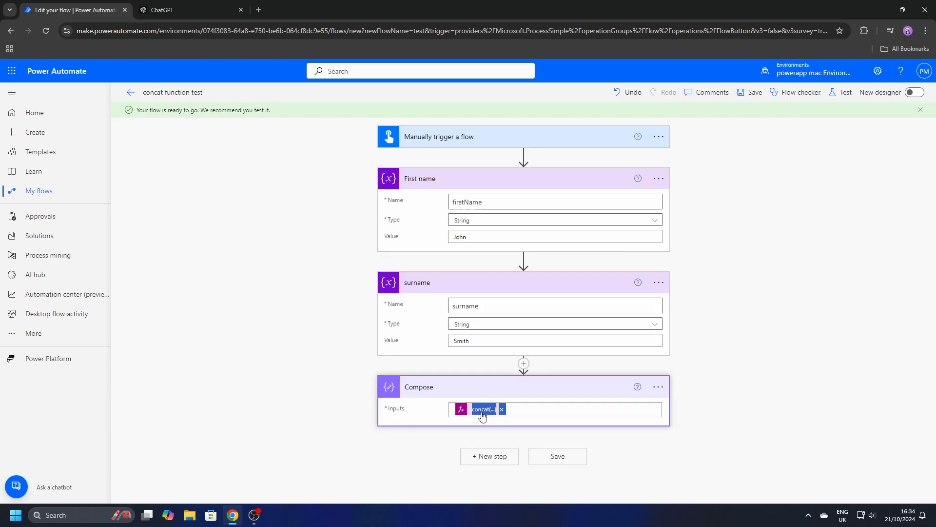
left_click(482, 409)
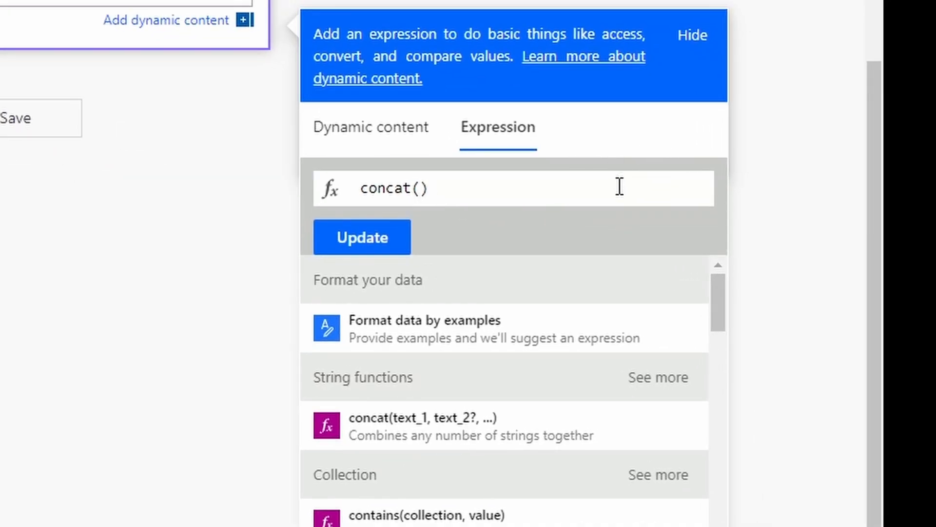
mouse_move(371, 127)
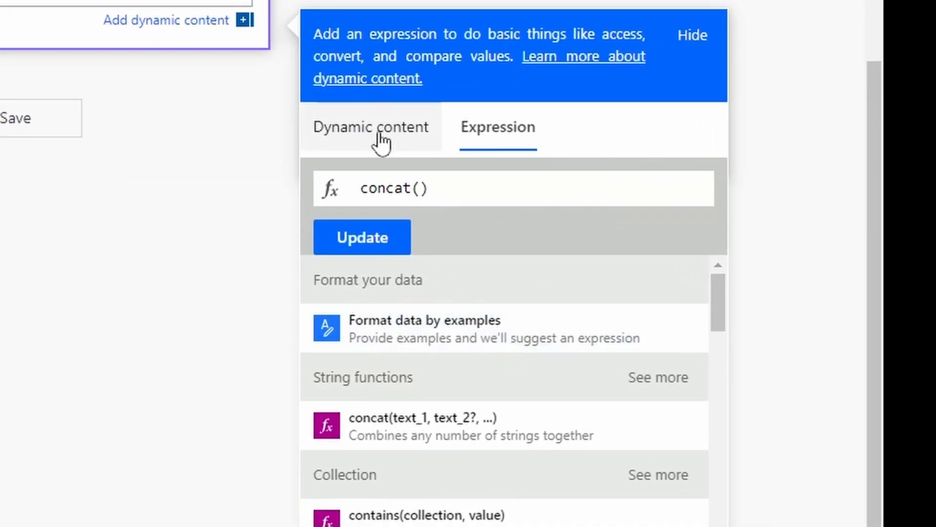
- Rewrite the Compose expression as concat(firstName, ' ', surname) using dynamic content
left_click(369, 127)
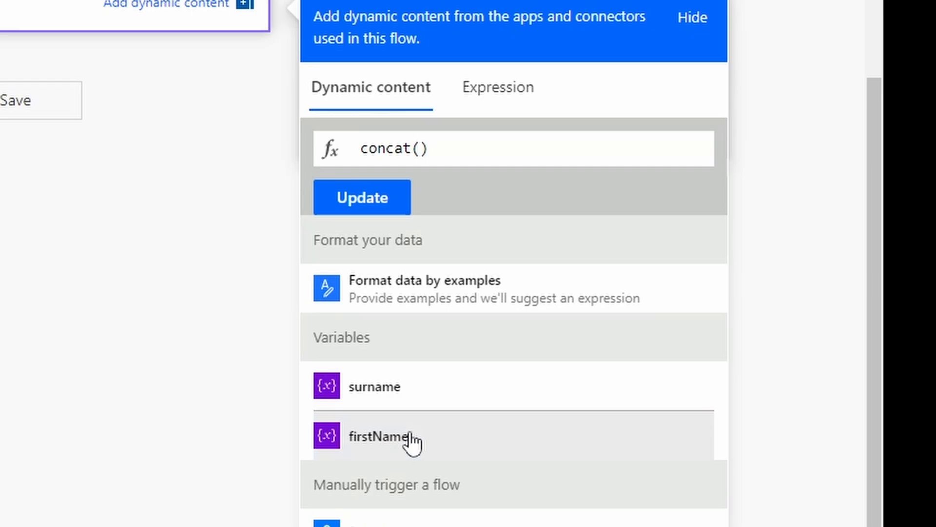
left_click(380, 436)
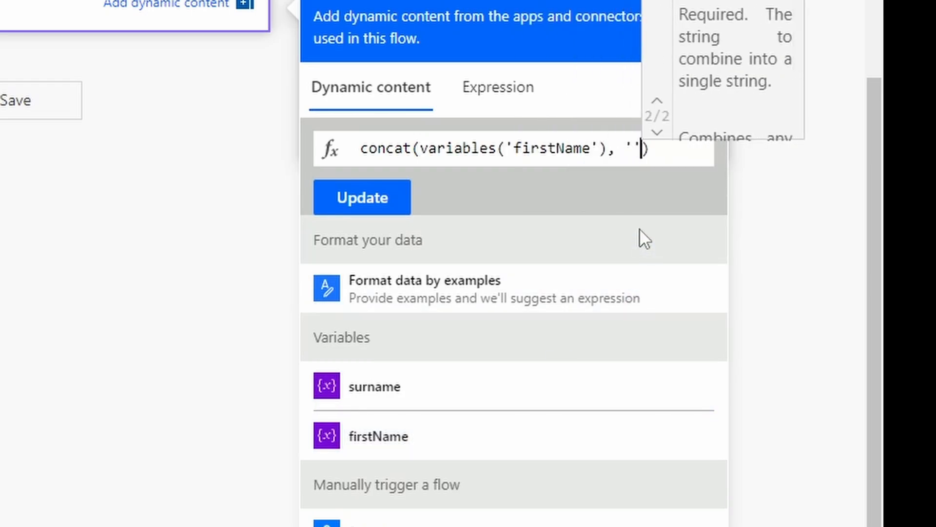
type(", variab")
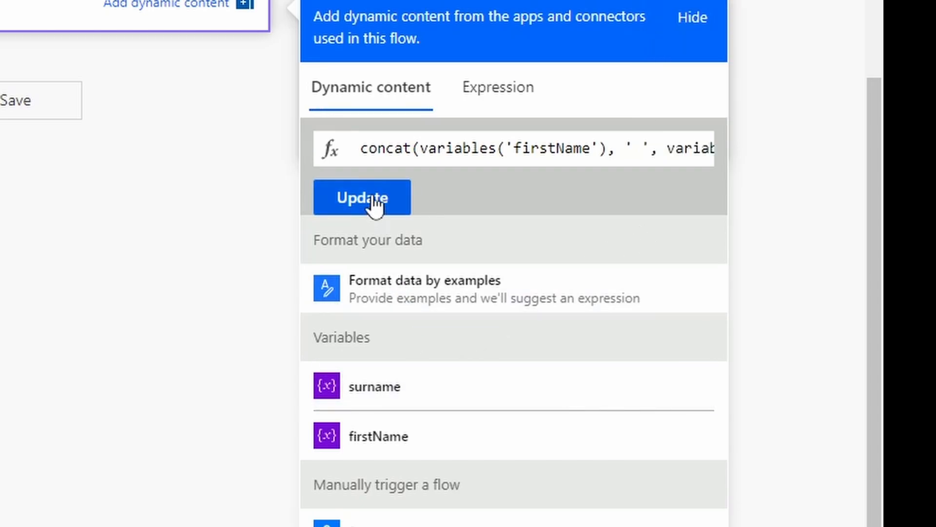
left_click(363, 197)
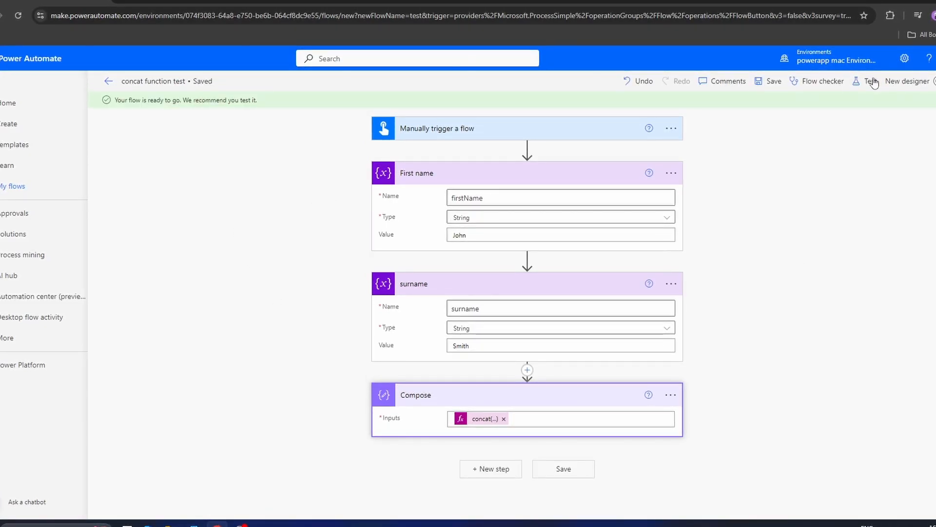
- Test-run the flow and check that the Compose step outputs 'John Smith'
left_click(870, 80)
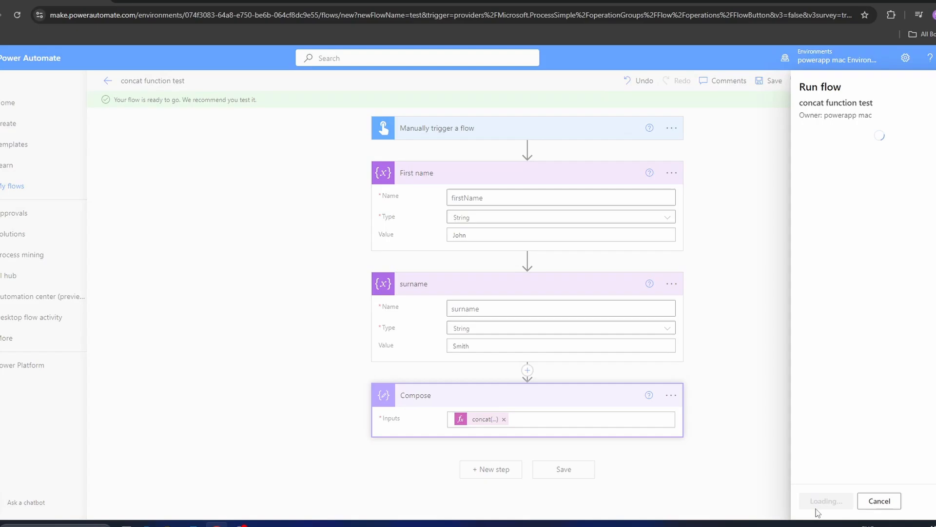
left_click(878, 500)
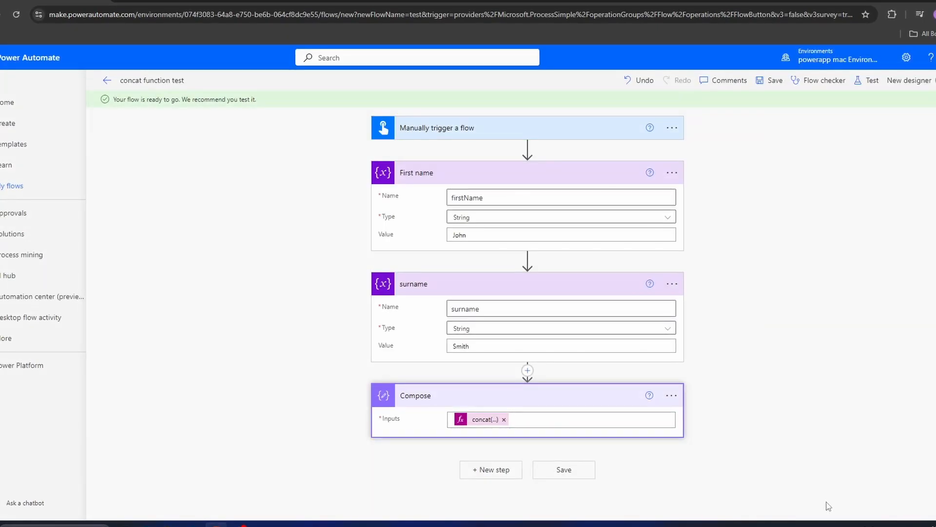
left_click(870, 80)
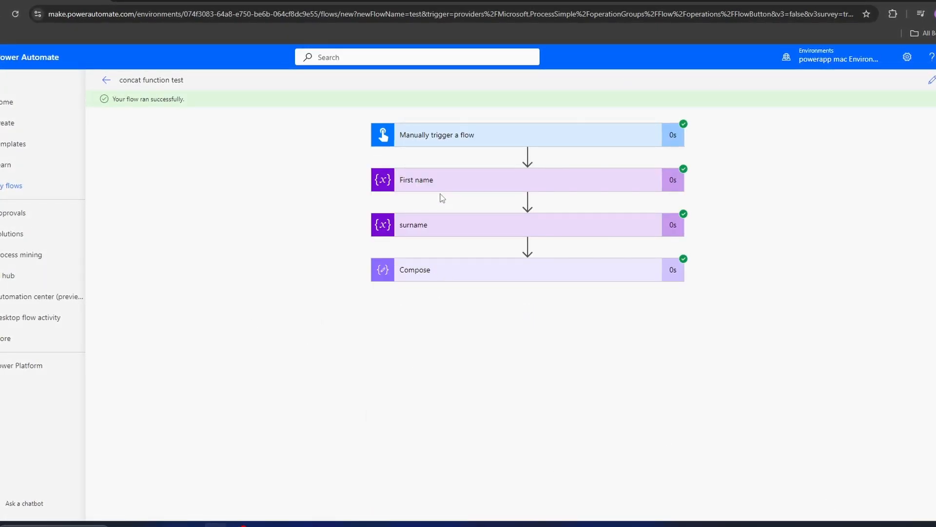
left_click(416, 180)
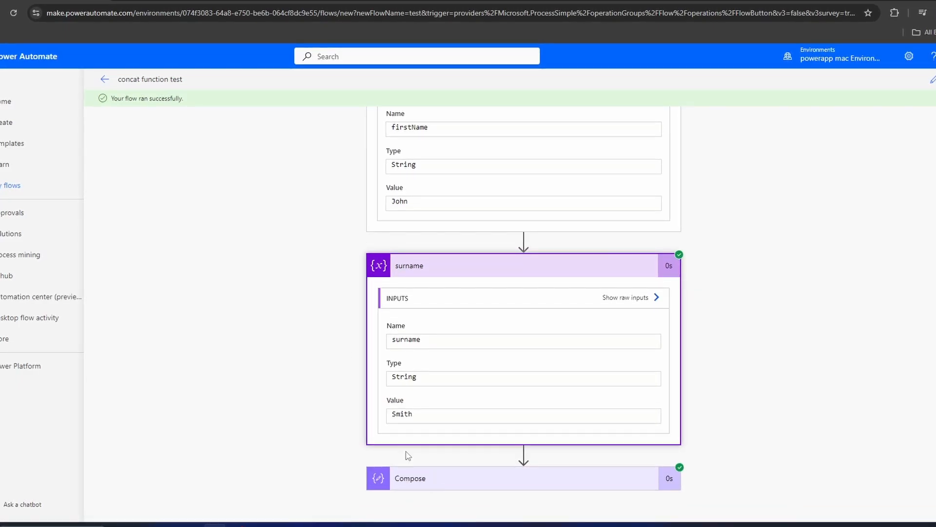
scroll("down", 3)
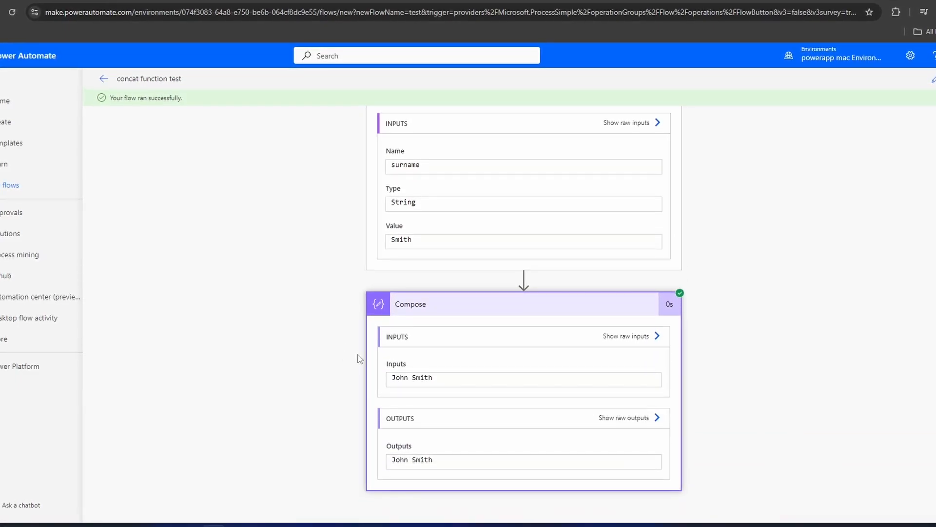